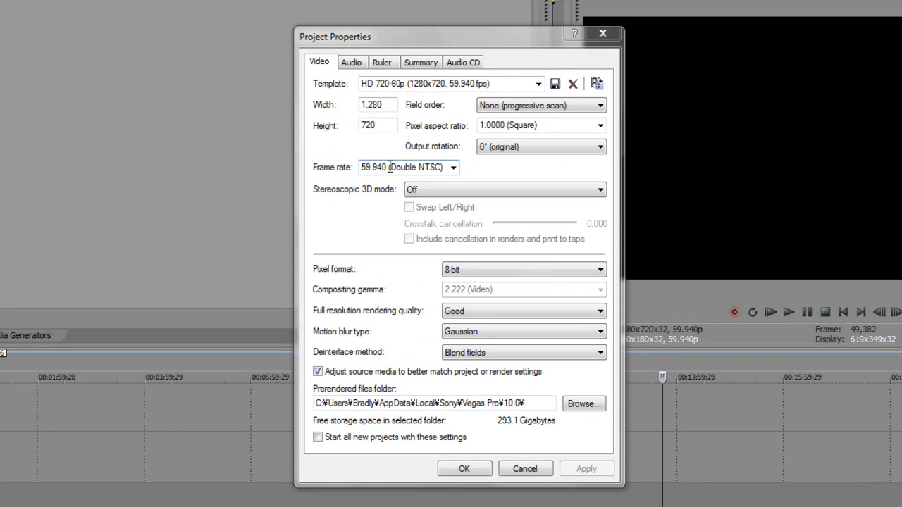
mouse_move(451, 174)
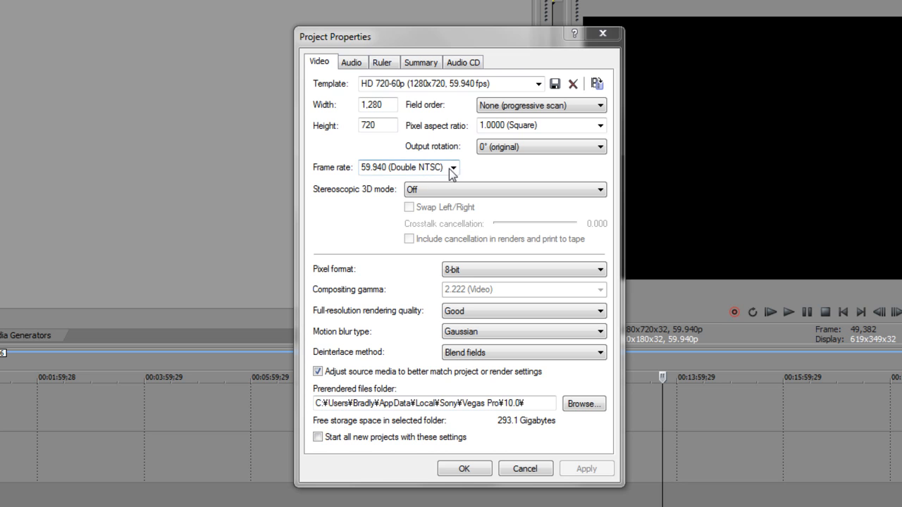
- Apply the HD 720-60p template (1280x720, 59.940 fps) and confirm the project properties
click(538, 85)
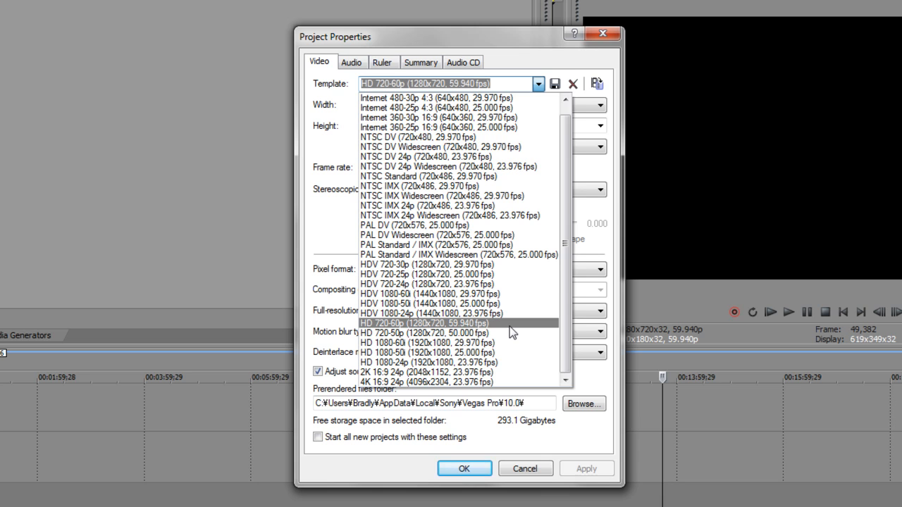
click(425, 323)
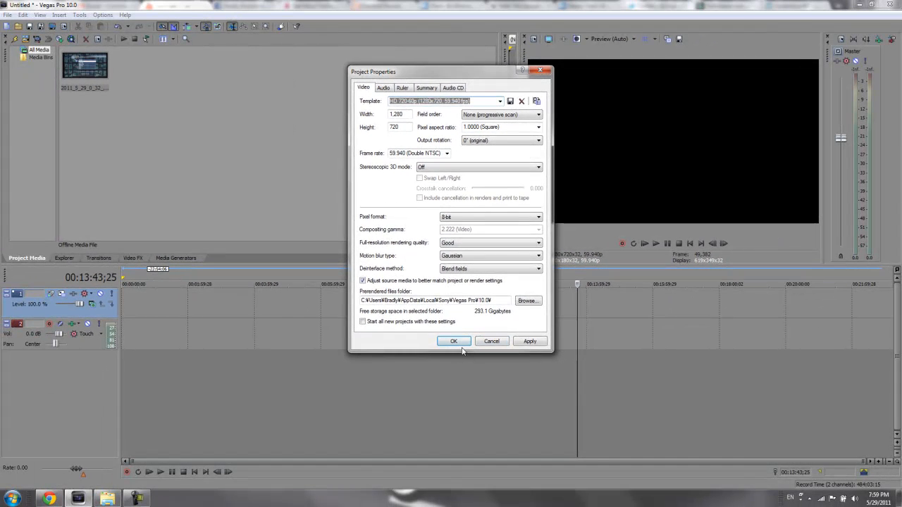
click(453, 341)
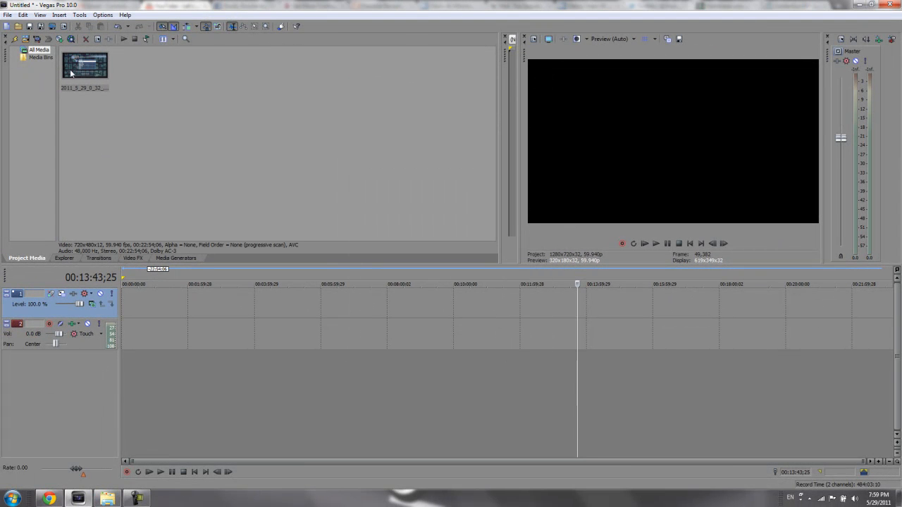
- Place the gameplay clip with its audio on the timeline and preview a later moment
click(84, 65)
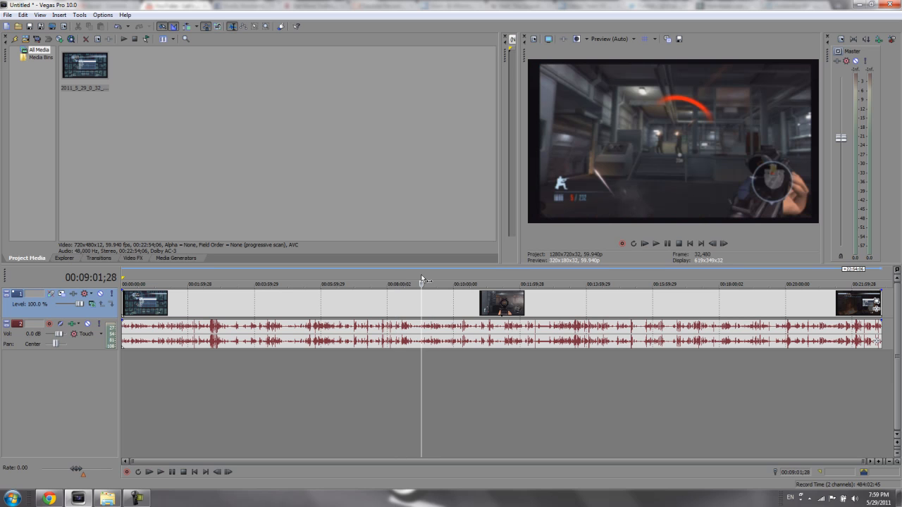
mouse_move(437, 282)
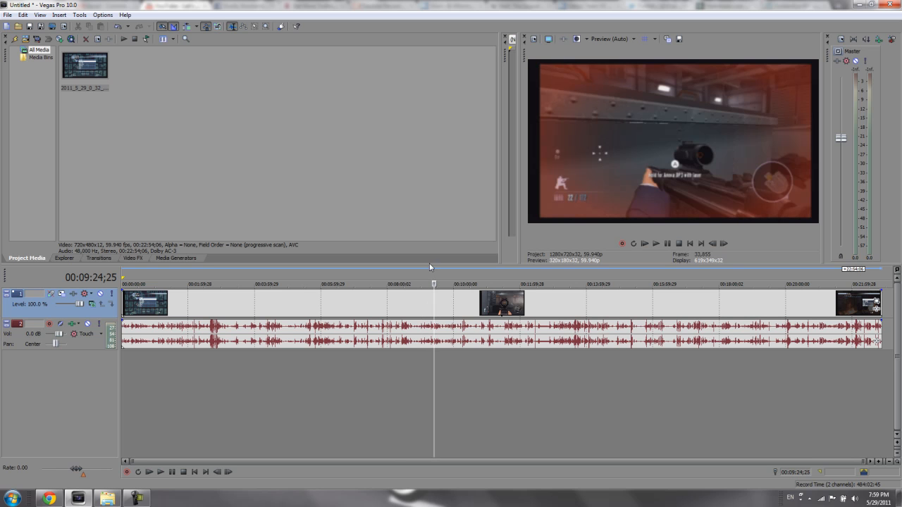
click(392, 284)
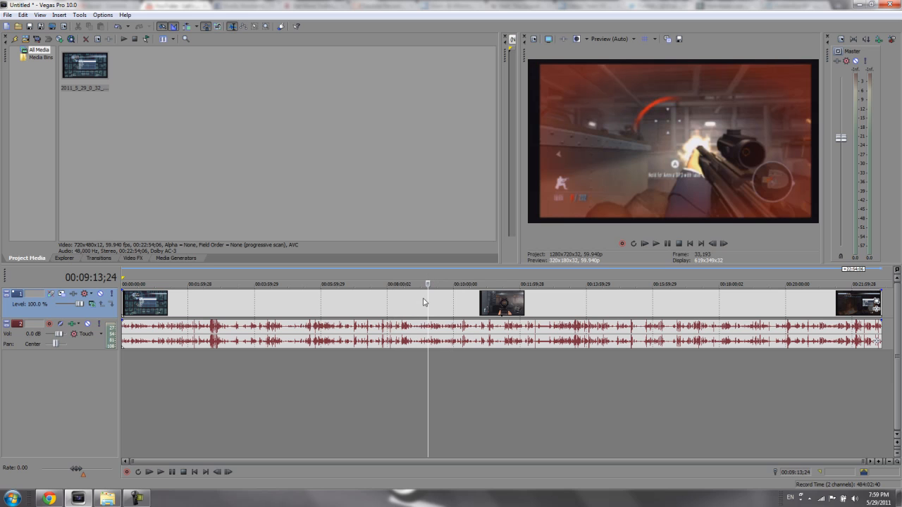
- Pick a different pixel aspect ratio in the clip's Media properties and apply it
right_click(423, 302)
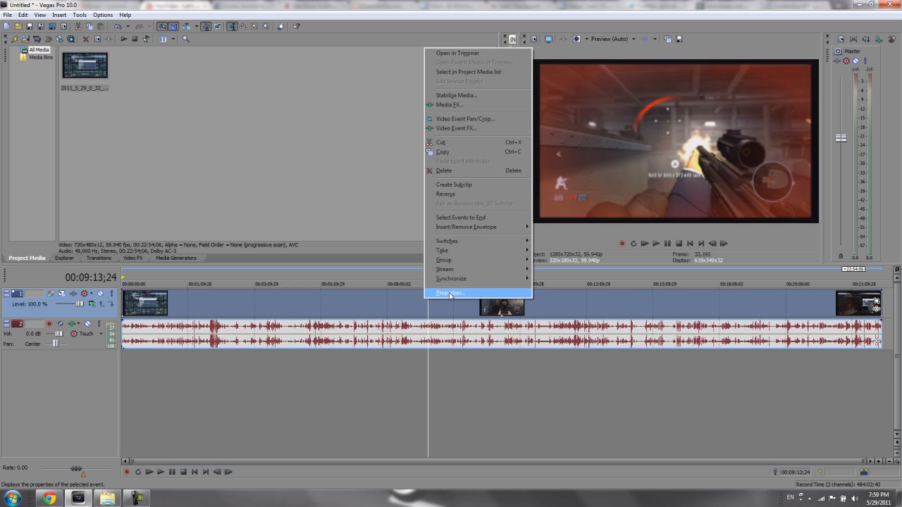
mouse_move(432, 296)
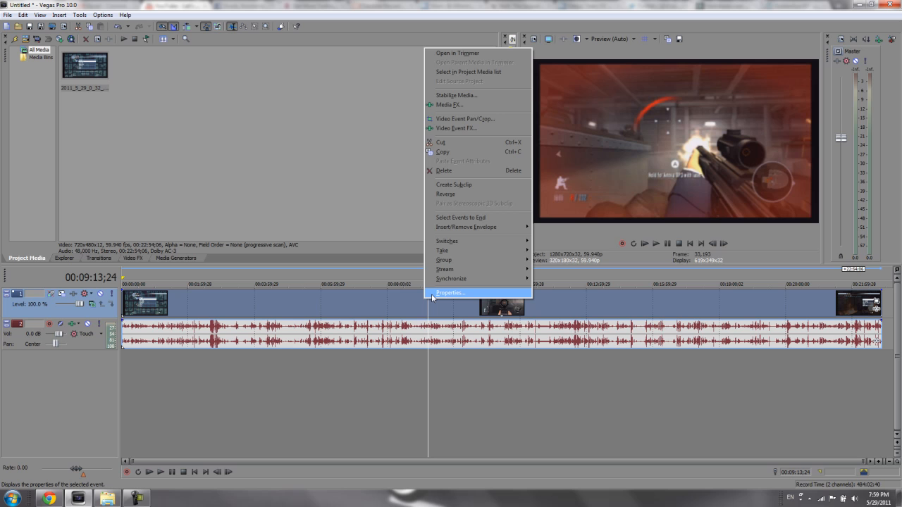
click(450, 292)
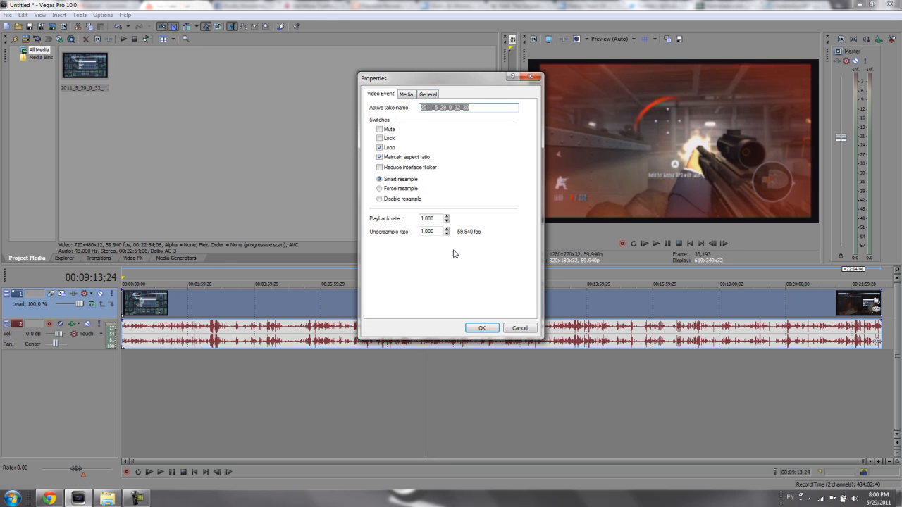
click(406, 94)
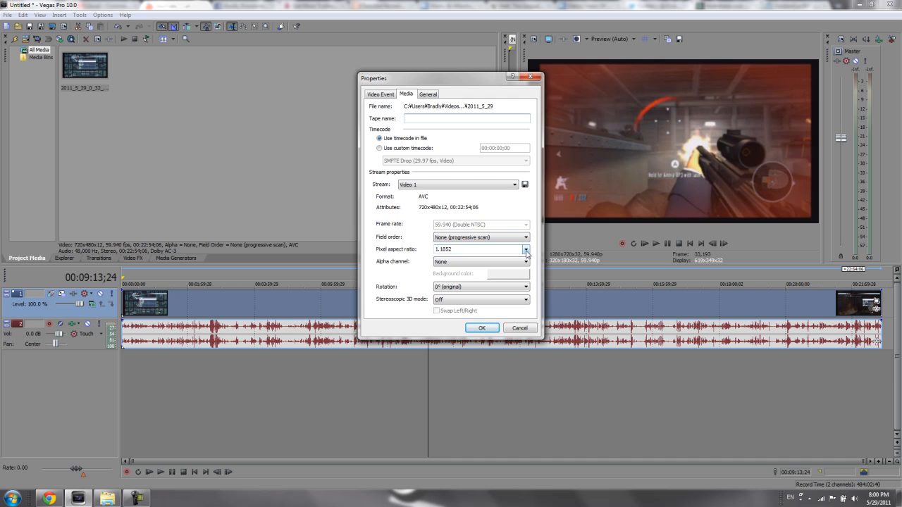
click(524, 250)
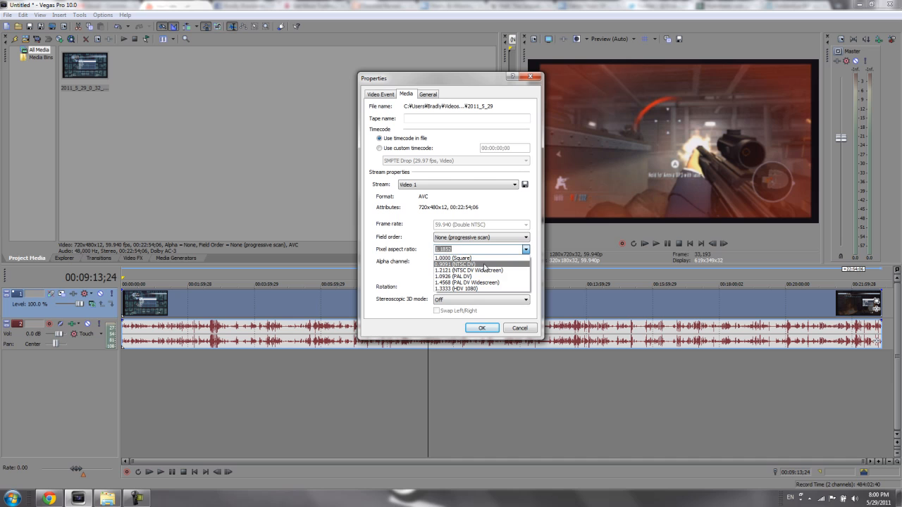
click(454, 265)
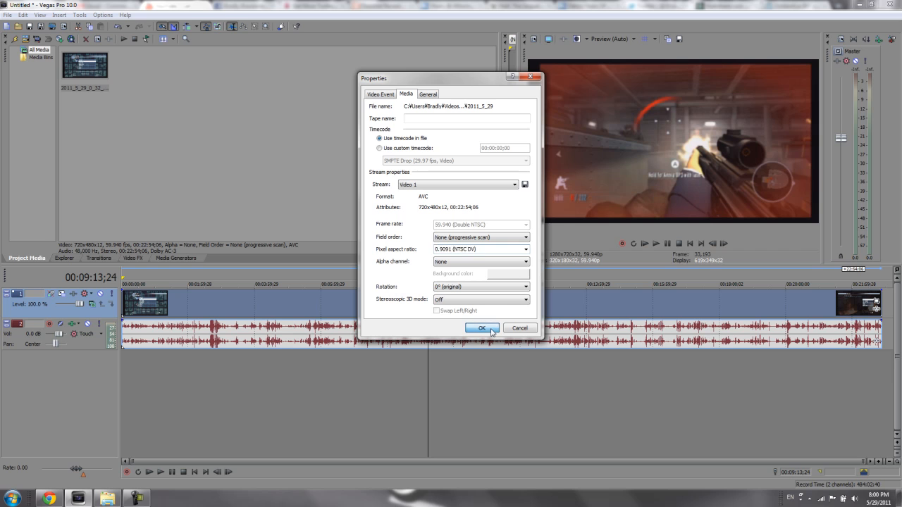
click(482, 327)
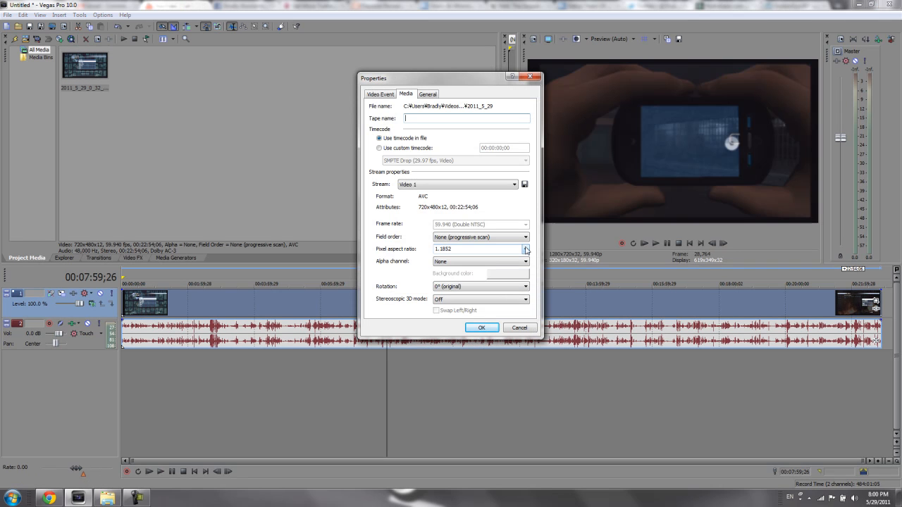
- Revisit the pixel aspect ratio choices and confirm the new ratio for the clip
click(524, 248)
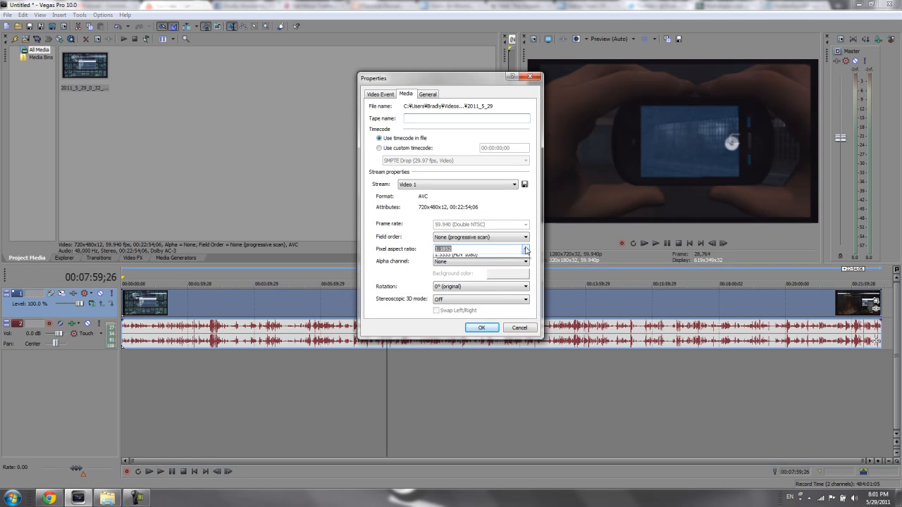
click(524, 248)
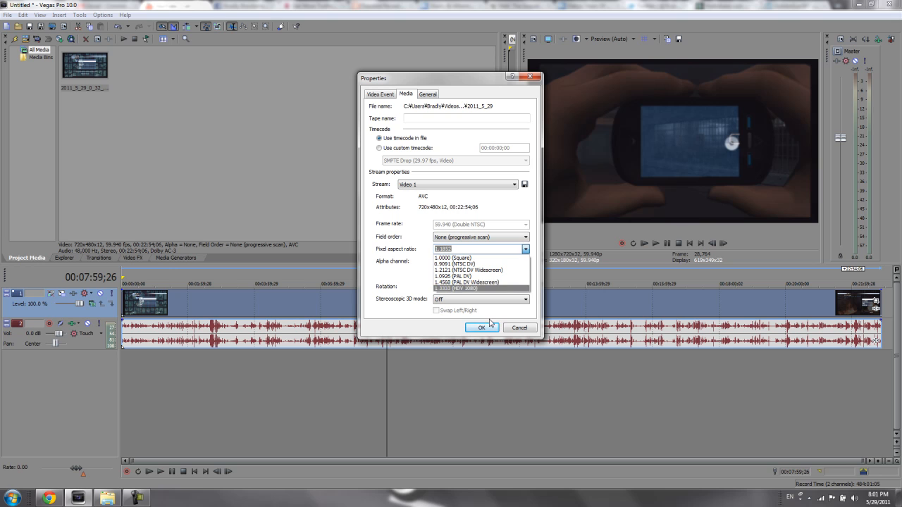
mouse_move(482, 270)
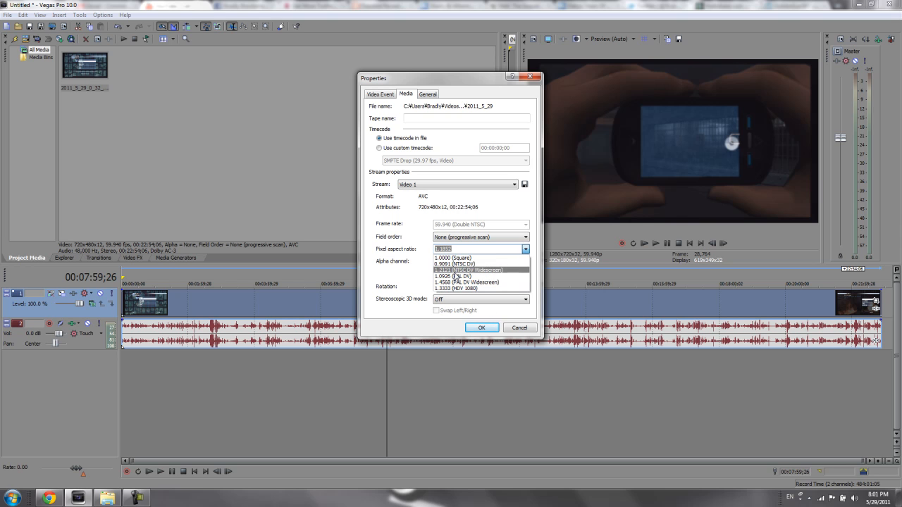
click(519, 327)
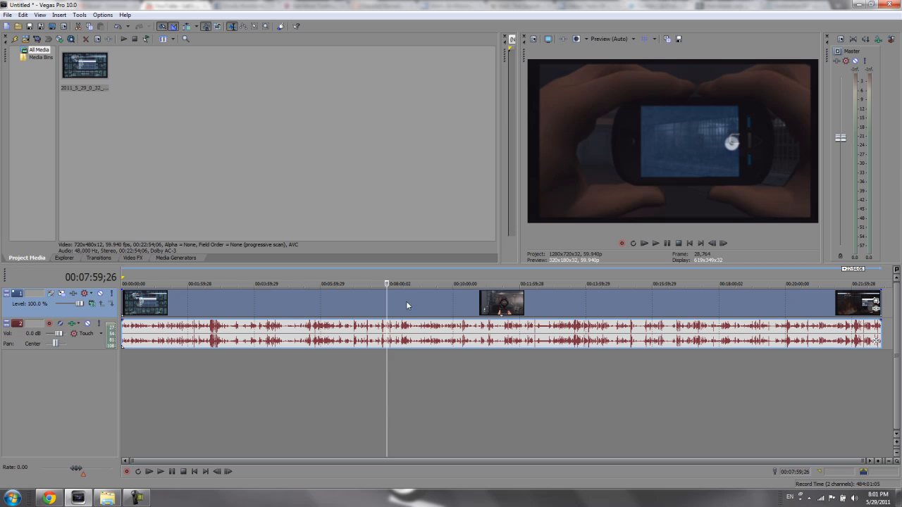
mouse_move(450, 124)
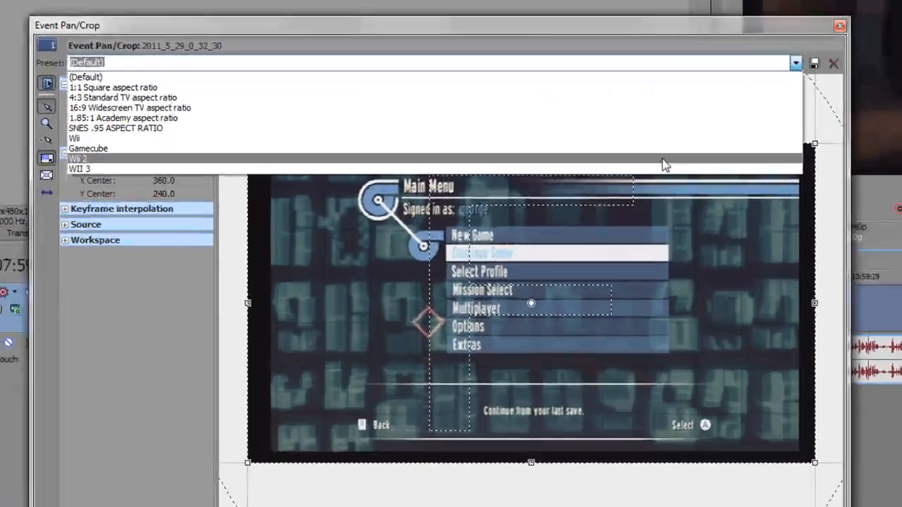
- Reframe the clip with the saved Wii Event Pan/Crop preset
click(77, 158)
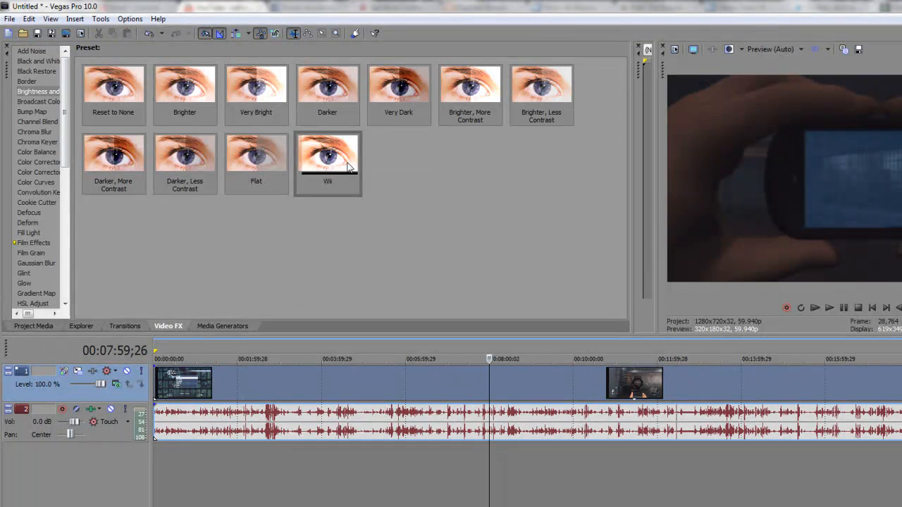
- Apply the Wii preset (brightness 0.05, contrast 0.20) and close the Video Event FX window
double_click(327, 154)
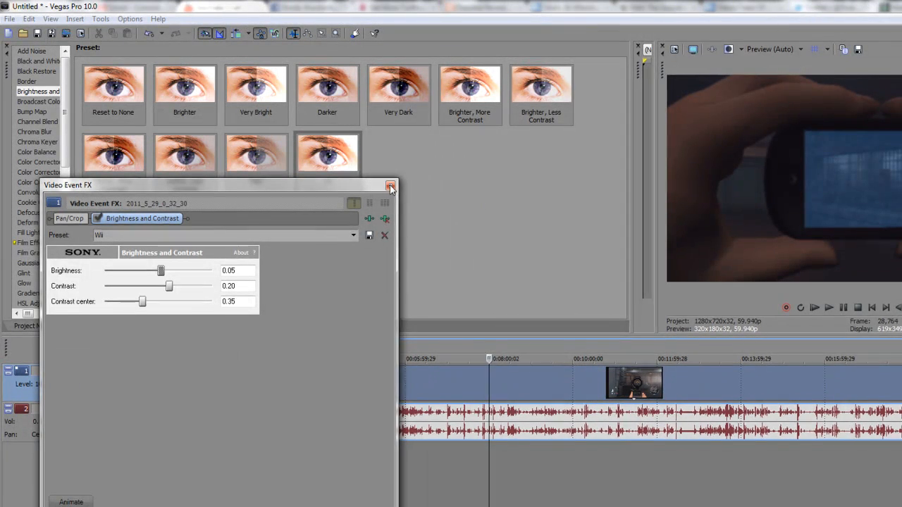
click(10, 14)
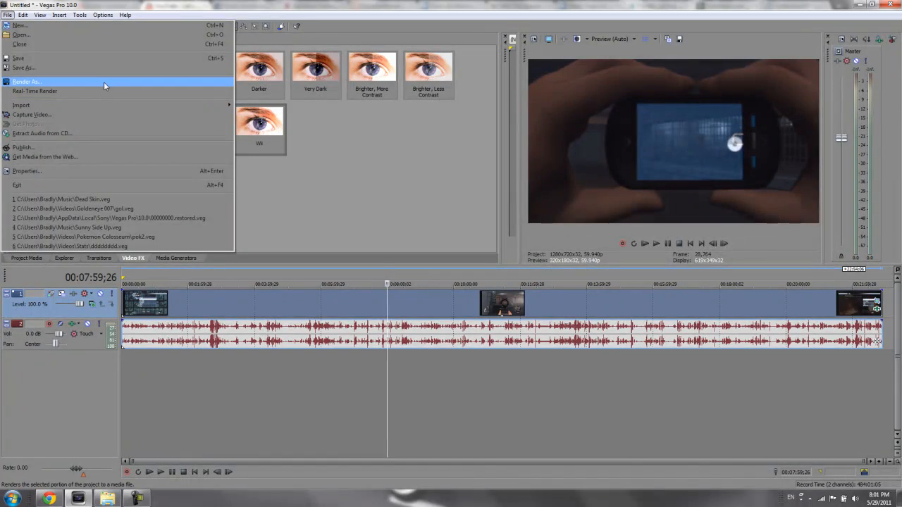
- Start Render As with the Sony AVC Internet 1280x720-30p template and its Custom settings
click(27, 81)
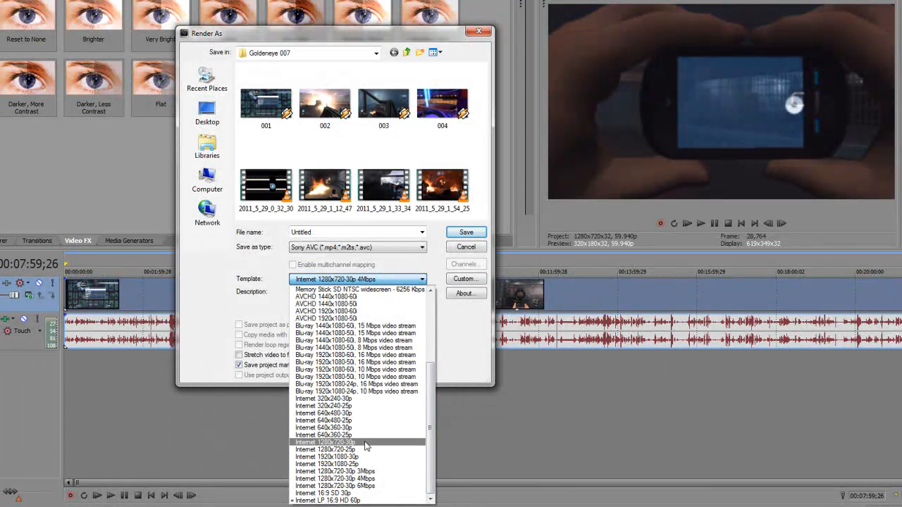
click(330, 442)
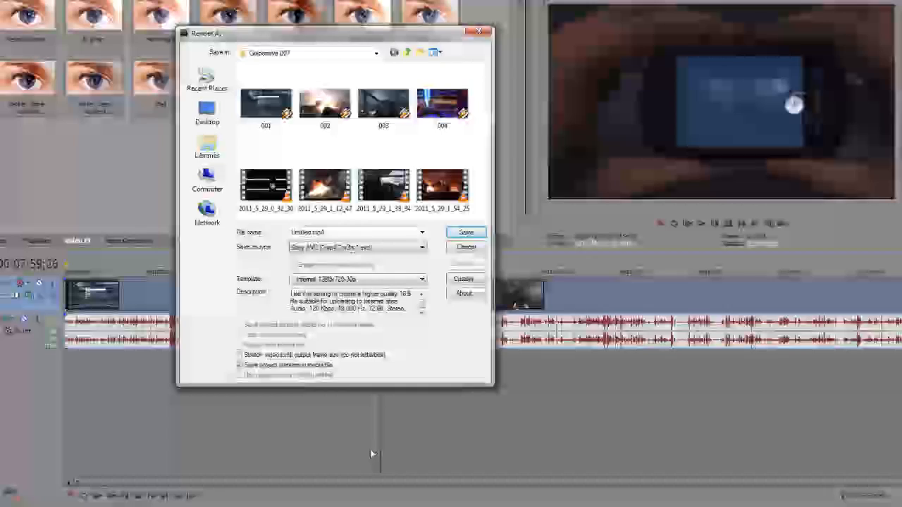
click(463, 279)
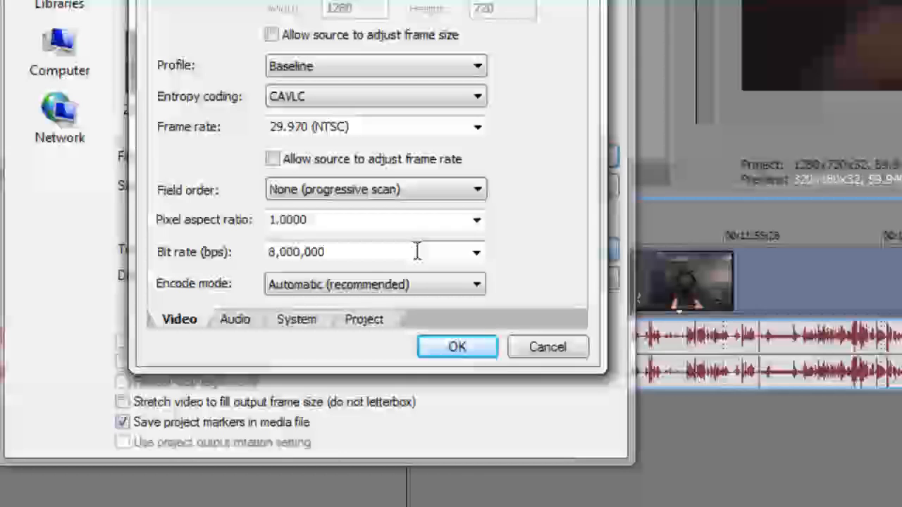
- Choose a video bit rate in the Custom Settings Video options
click(476, 251)
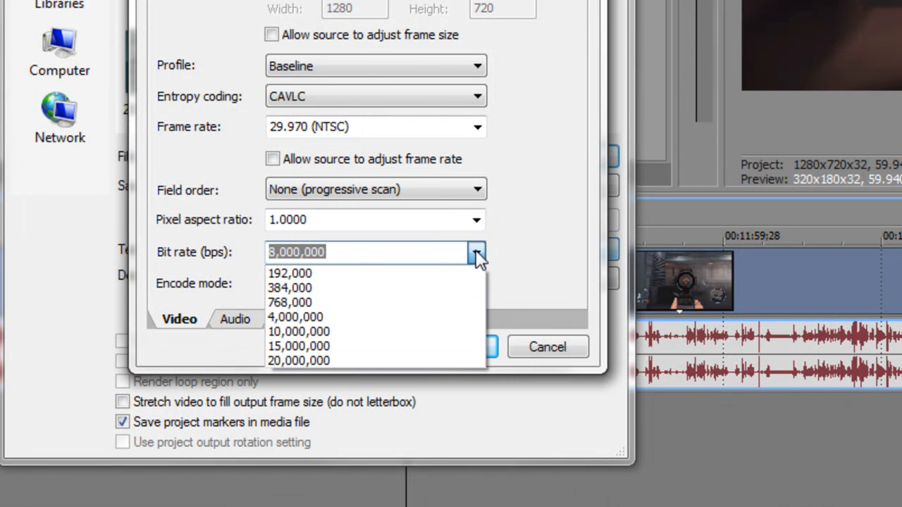
click(296, 318)
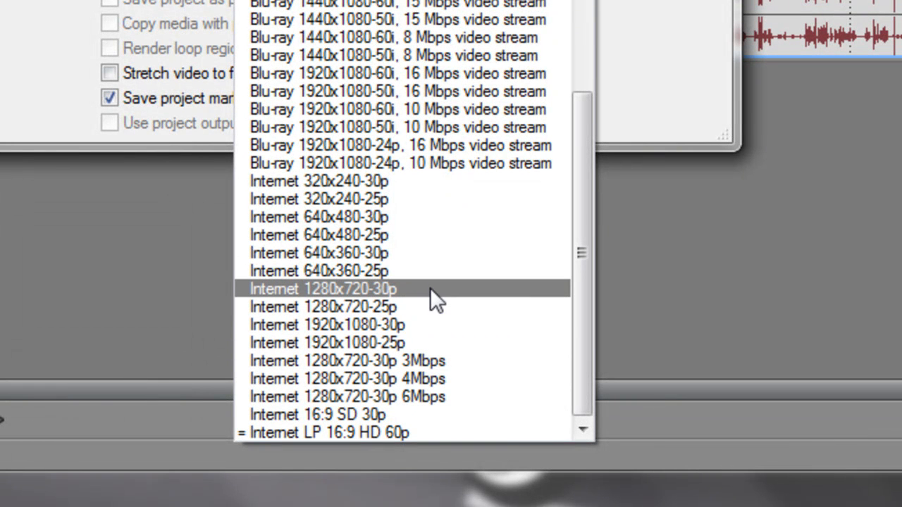
mouse_move(535, 292)
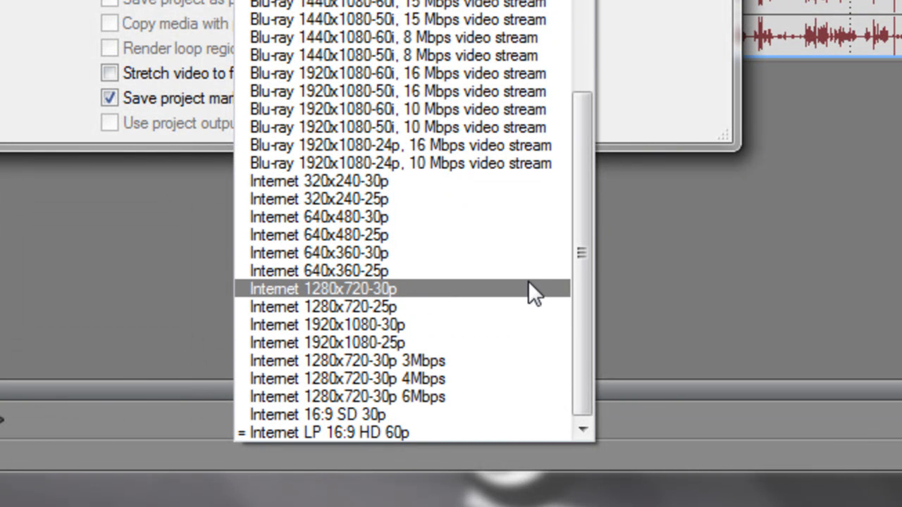
- Select Internet 1280x720-30p as the Sony AVC template for Untitled.mp4
click(325, 289)
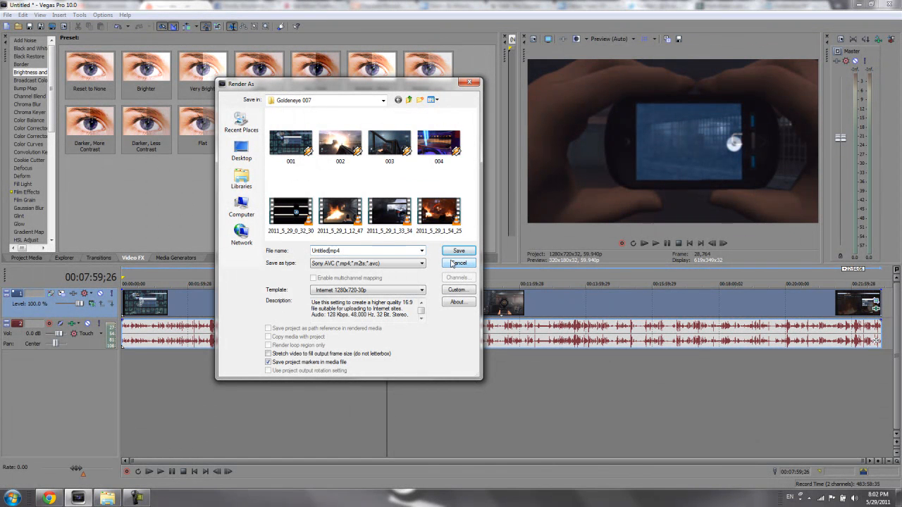
- Cancel the Render As dialog and return to the gameplay clip on the timeline
click(458, 264)
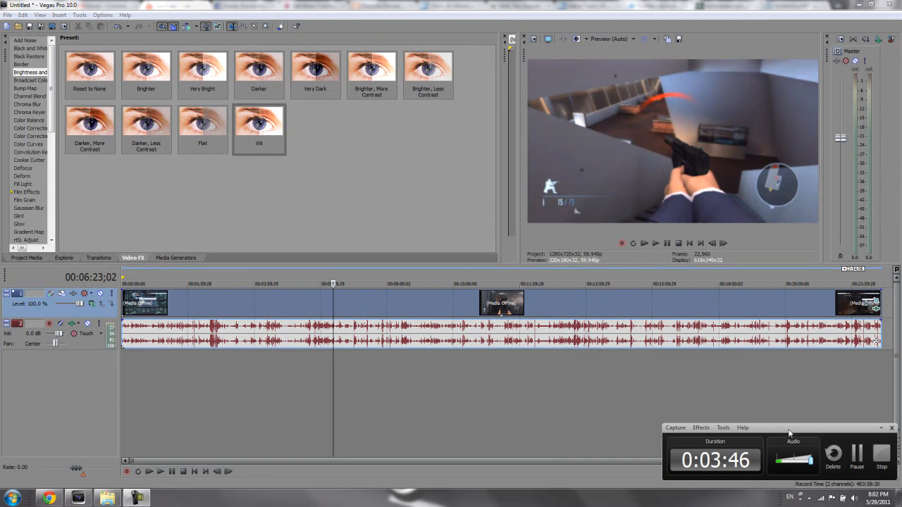
drag(790, 428, 436, 251)
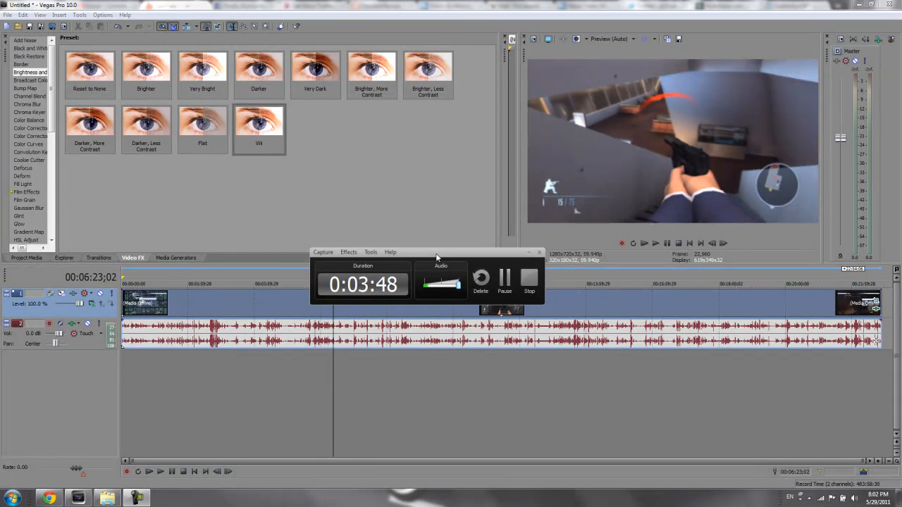